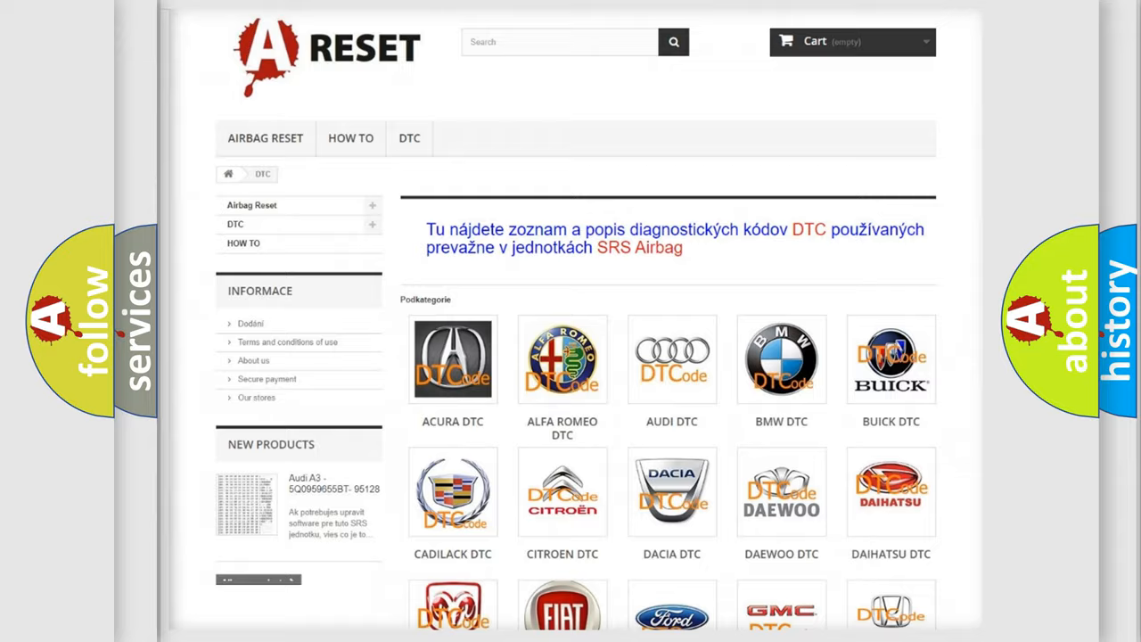
{"action": "scroll", "scroll_direction": "down", "scroll_amount": 3}
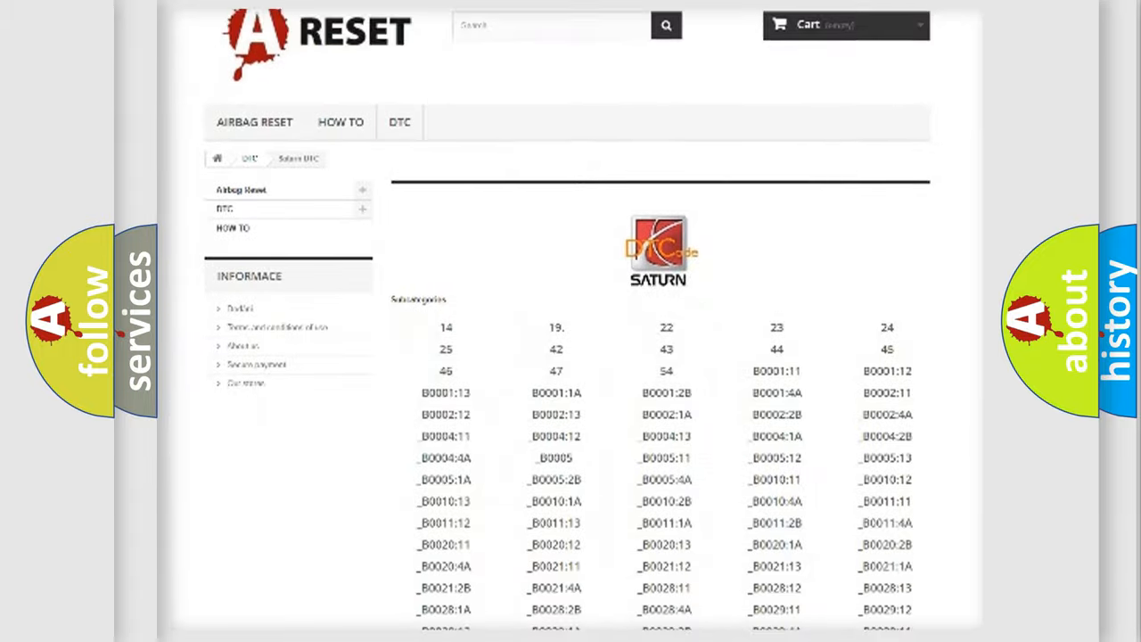
{"action": "scroll", "scroll_direction": "down", "scroll_amount": 3}
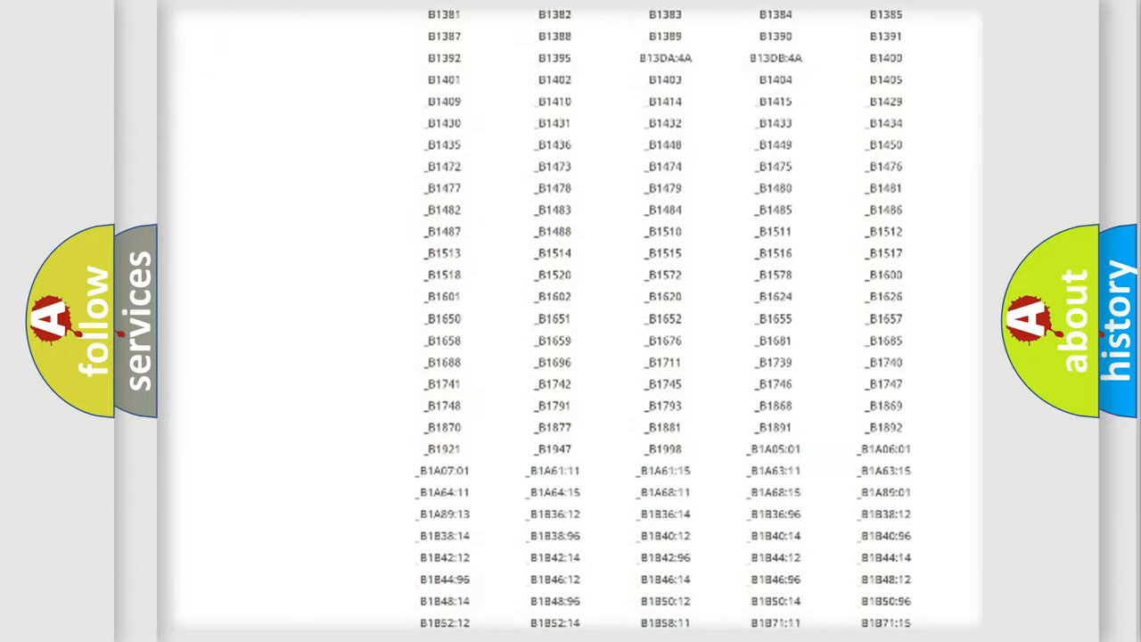